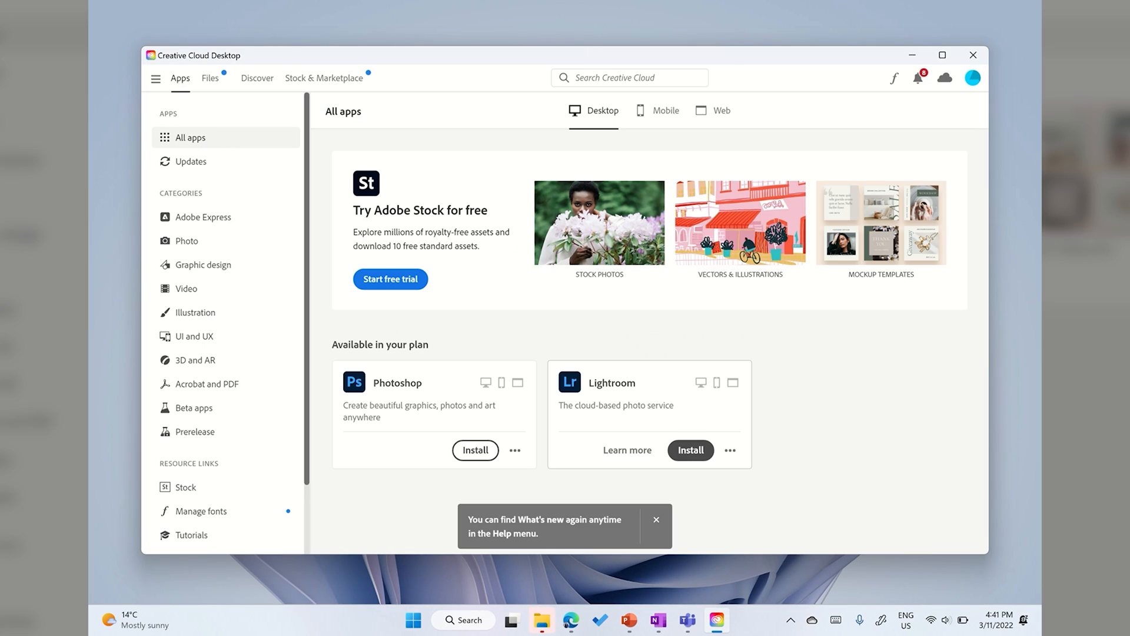
Install Lightroom from the plan's apps, then bring up the Windows Start launcher
click(690, 450)
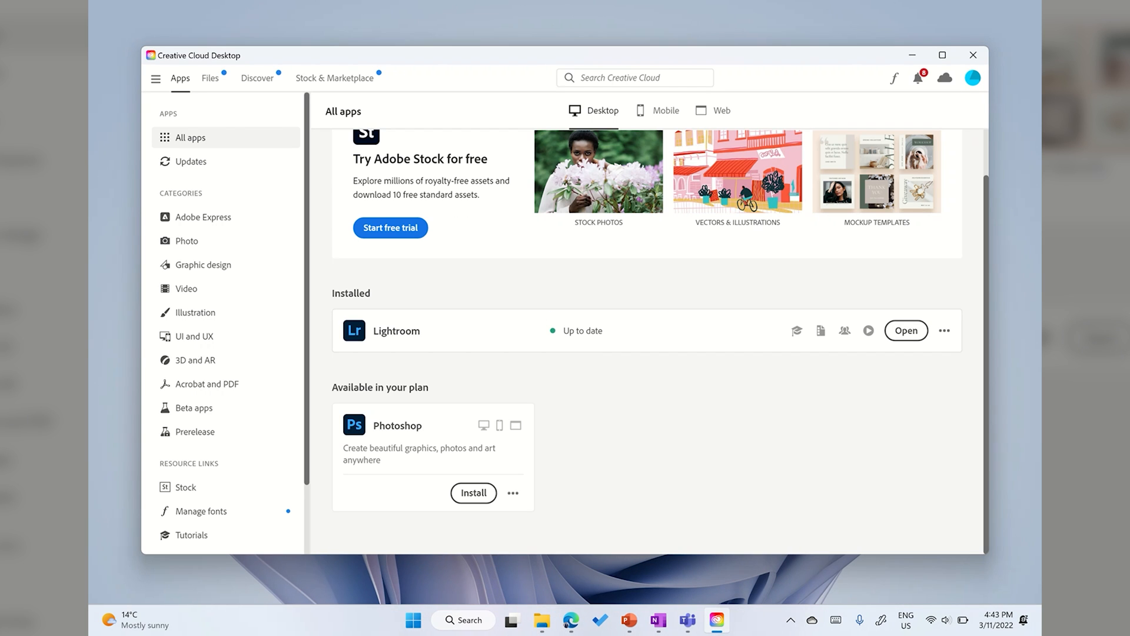
click(413, 620)
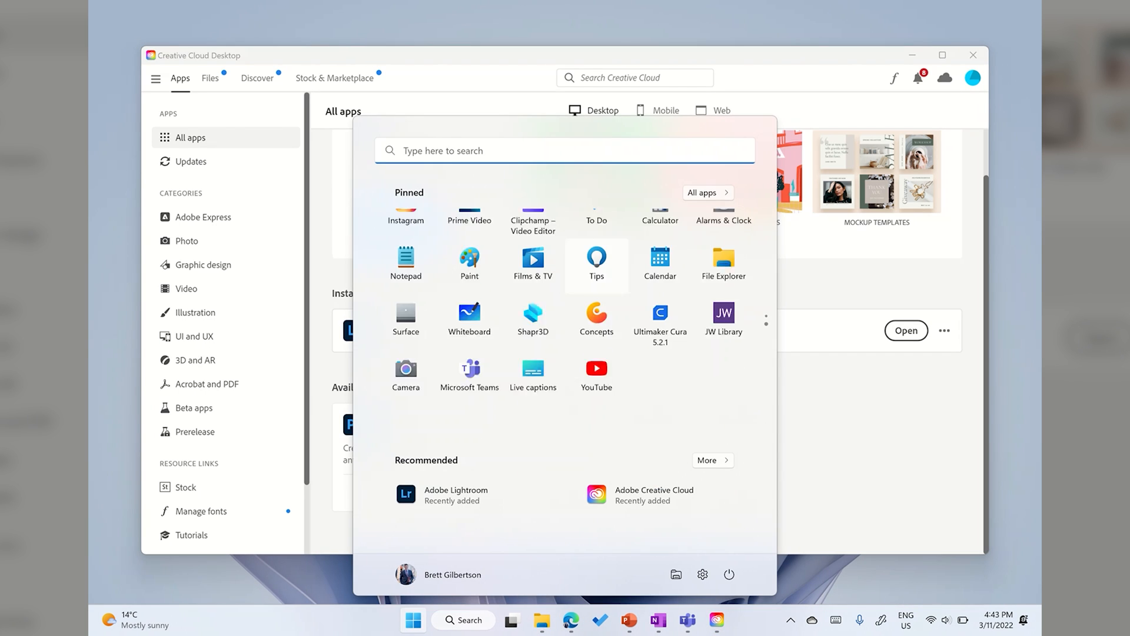